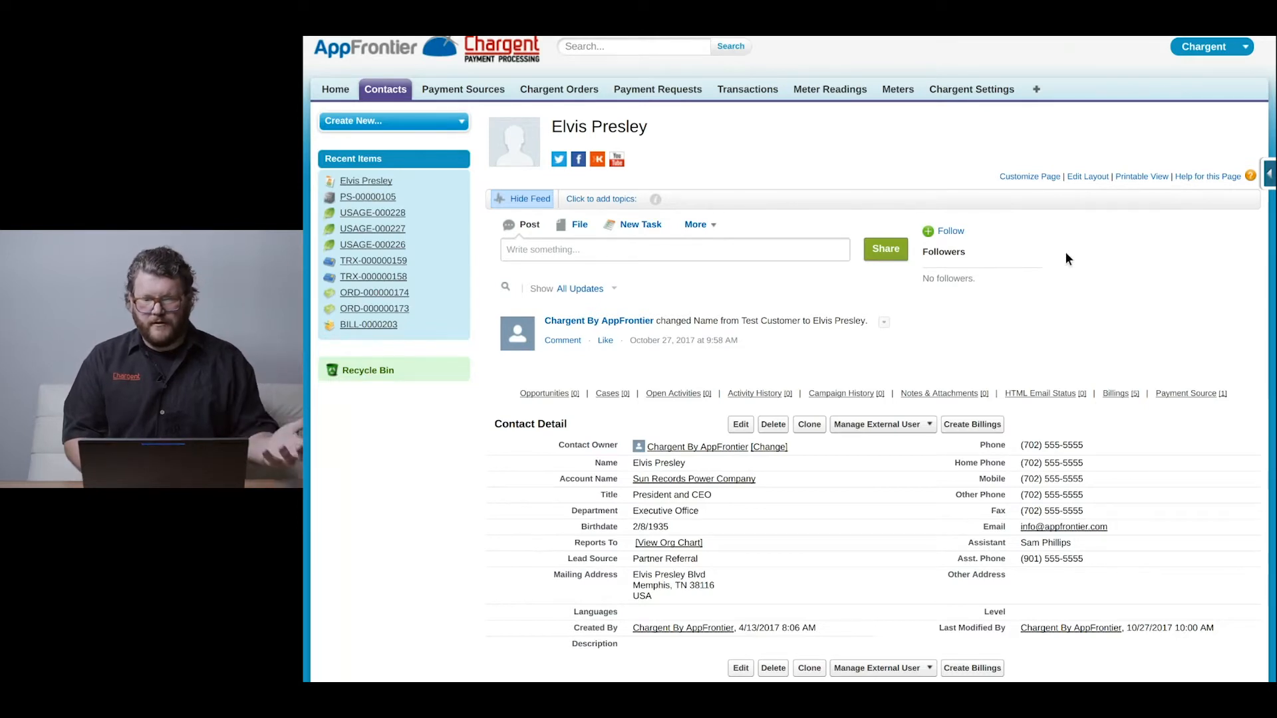
pyautogui.moveTo(947, 413)
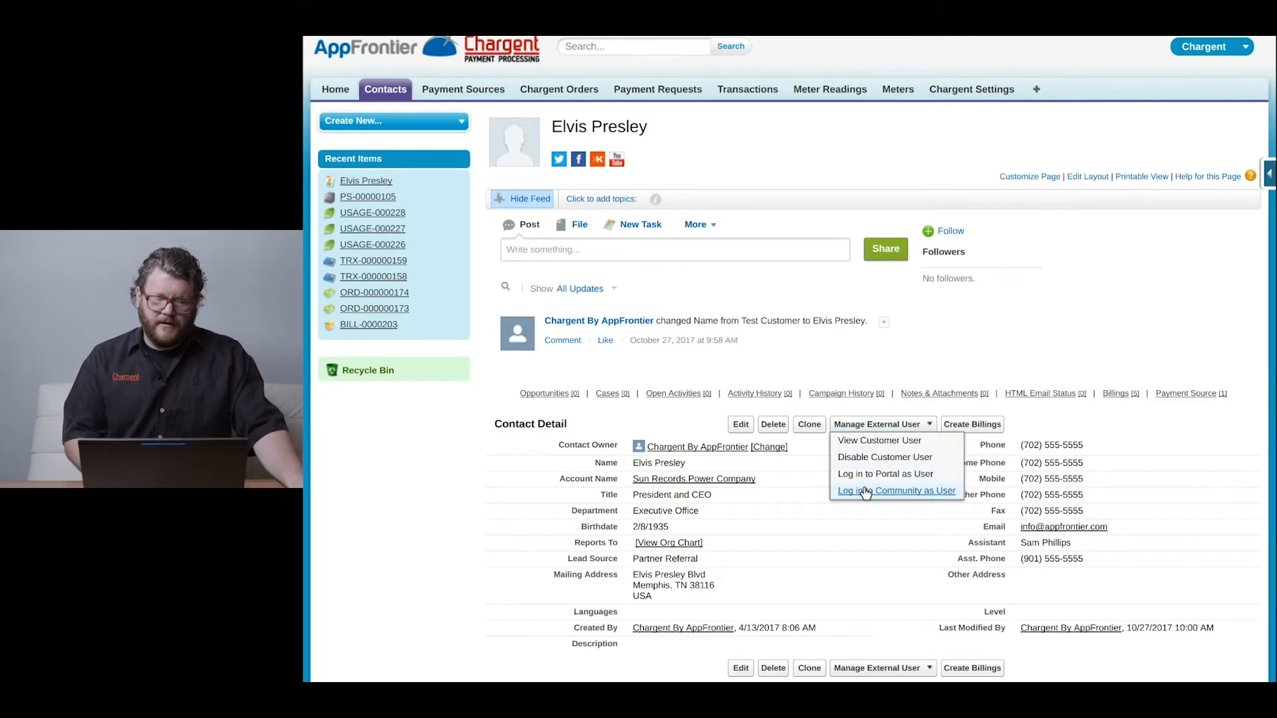
# Log in to the community portal as Elvis Presley from his contact record.
pyautogui.click(896, 490)
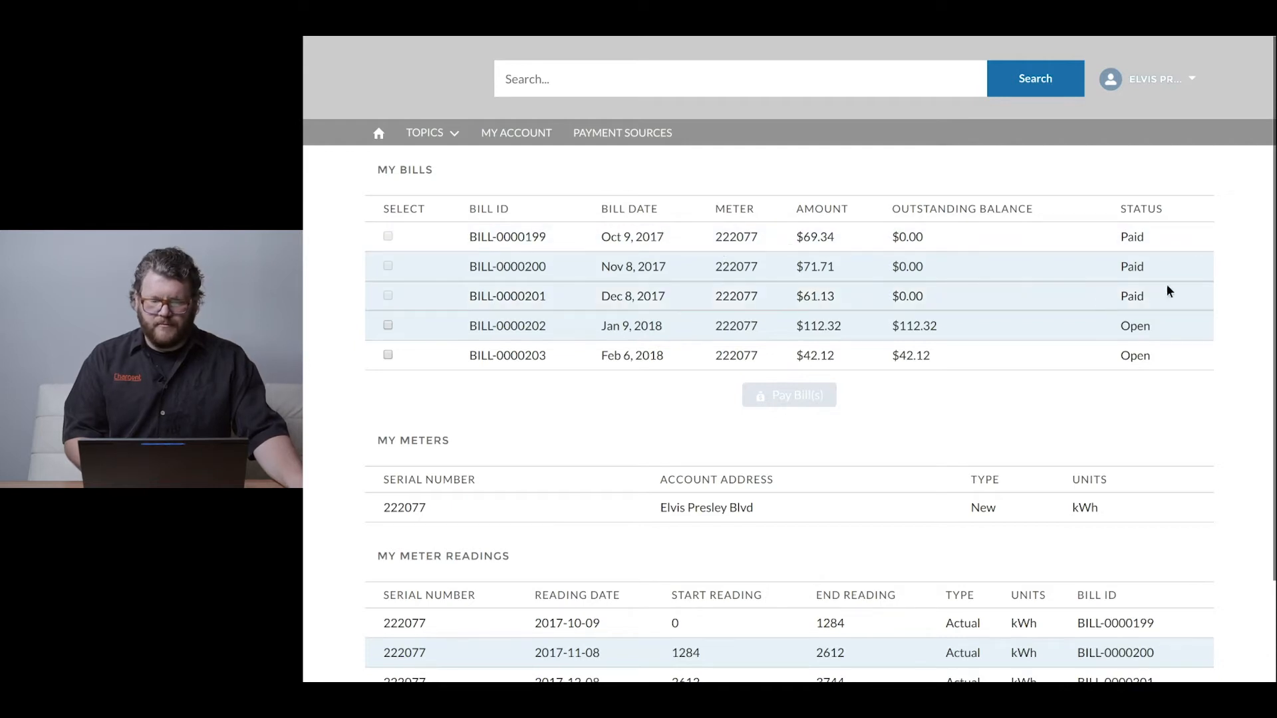
pyautogui.moveTo(1160, 324)
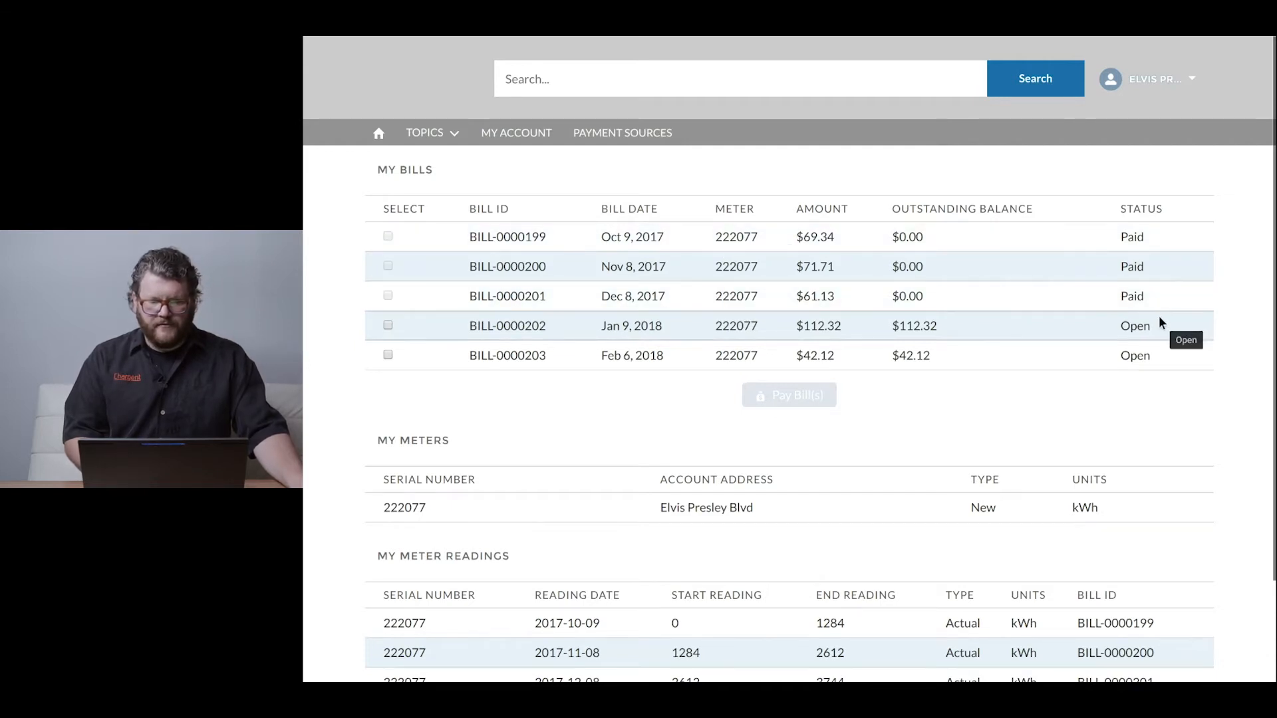
pyautogui.moveTo(973, 356)
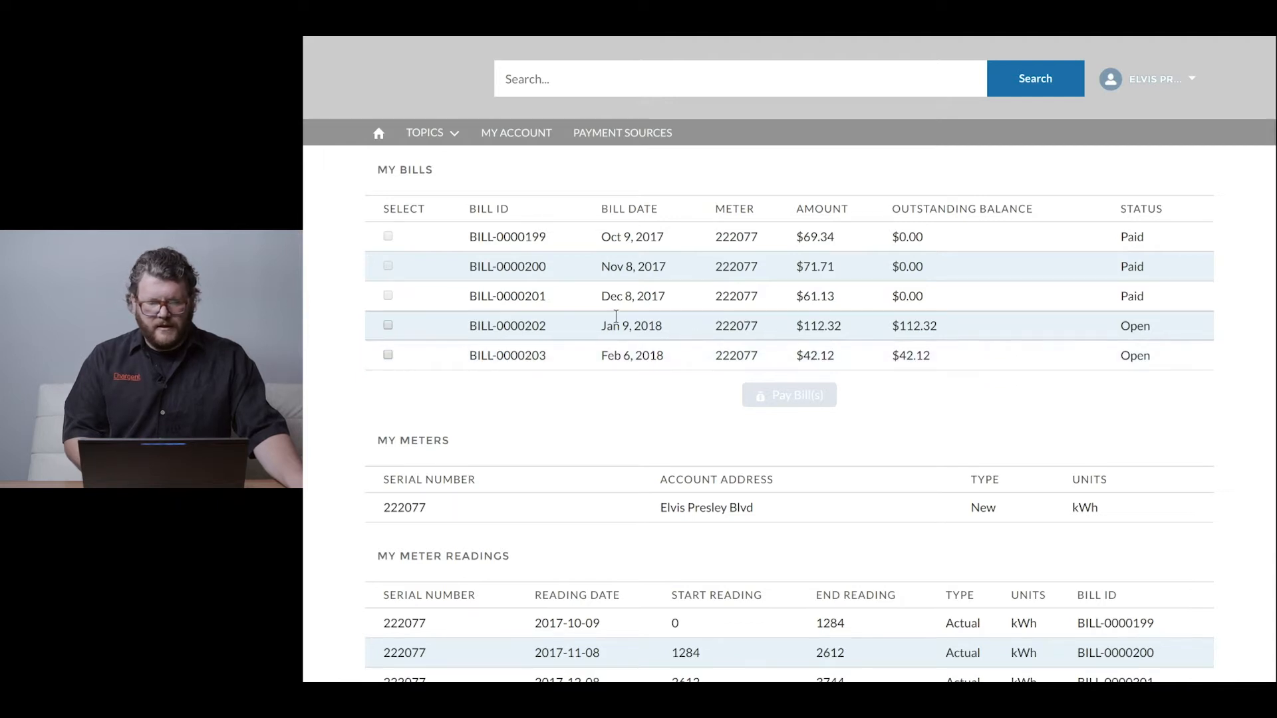
pyautogui.scroll(-3)
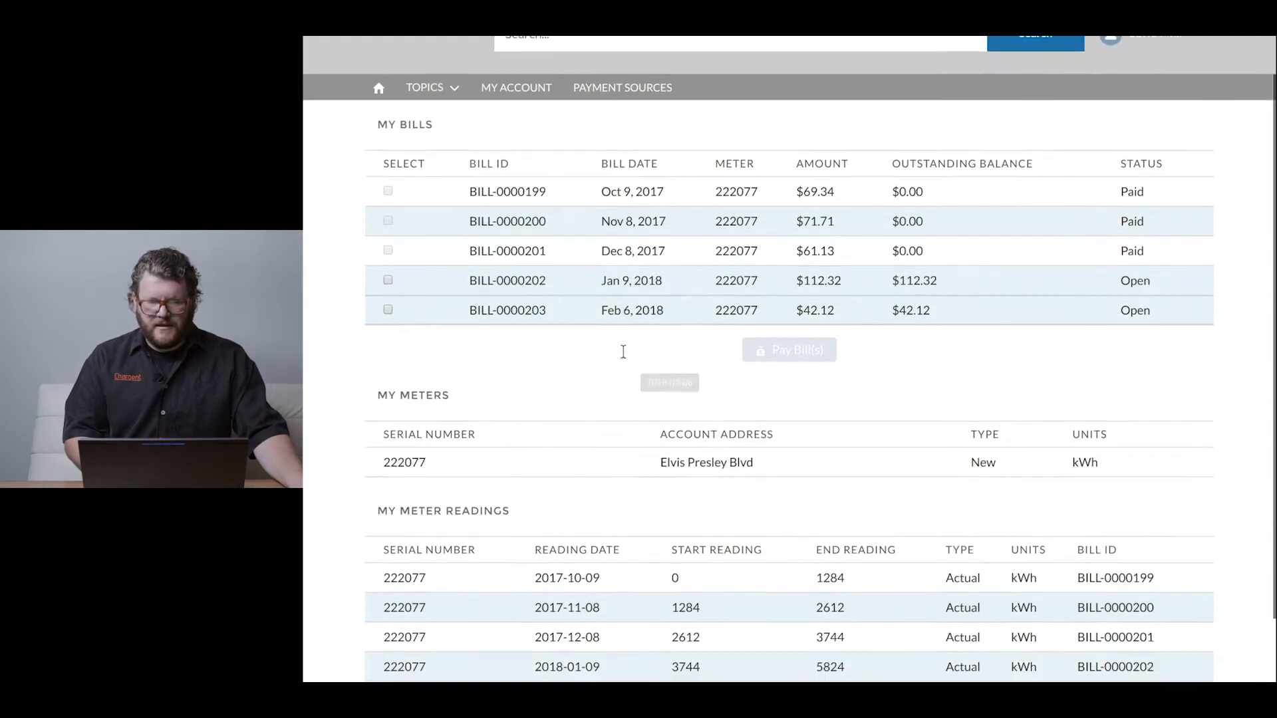
pyautogui.scroll(-3)
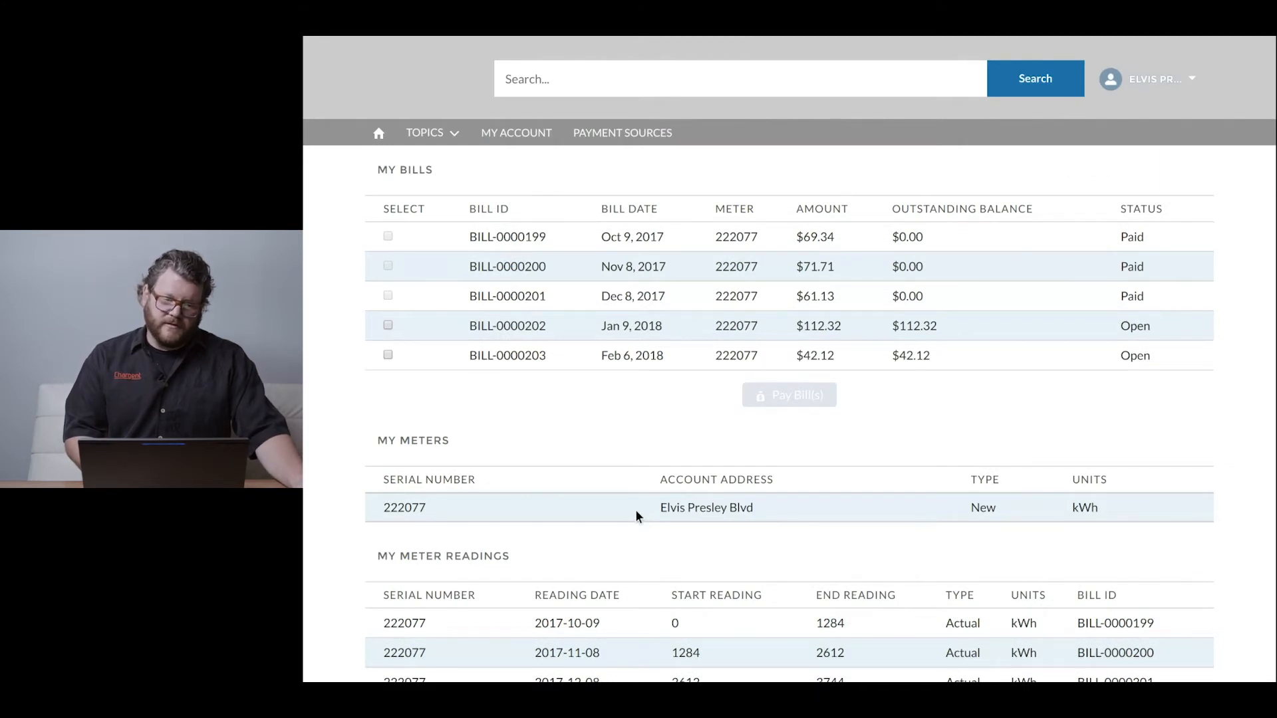
# Select bills BILL-0000202 and BILL-0000203 and start paying them.
pyautogui.click(388, 326)
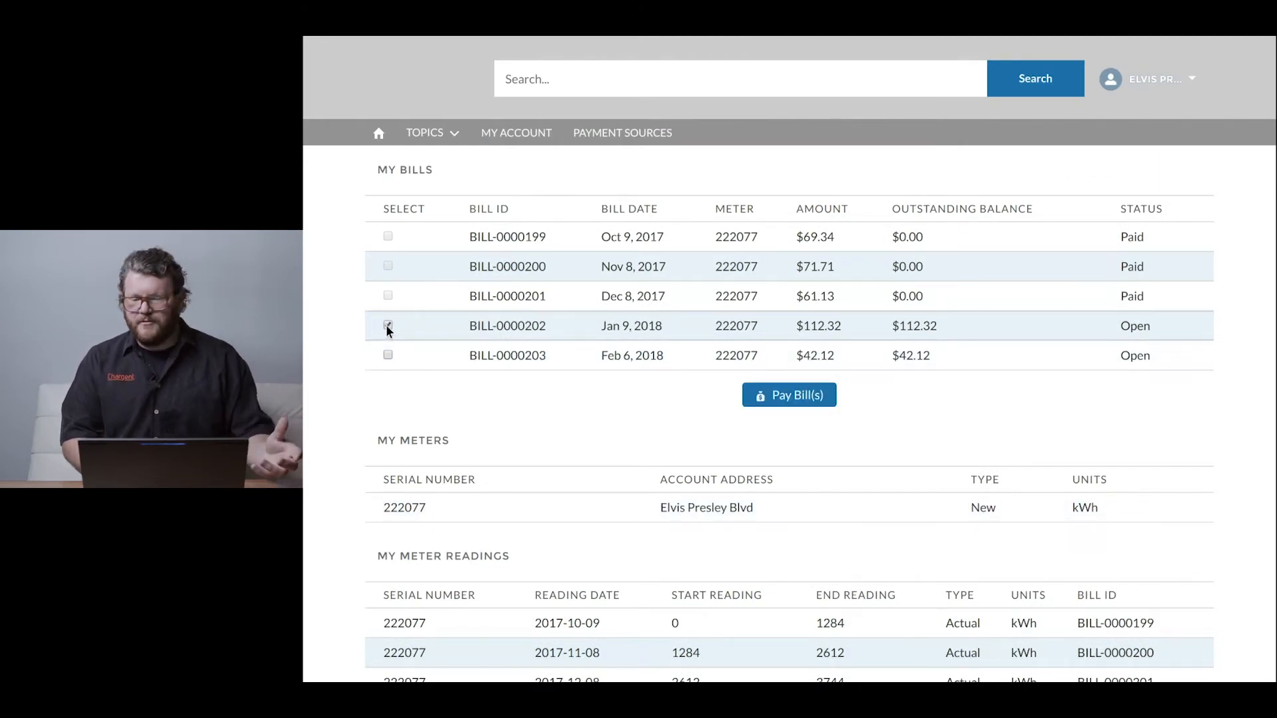
pyautogui.click(388, 355)
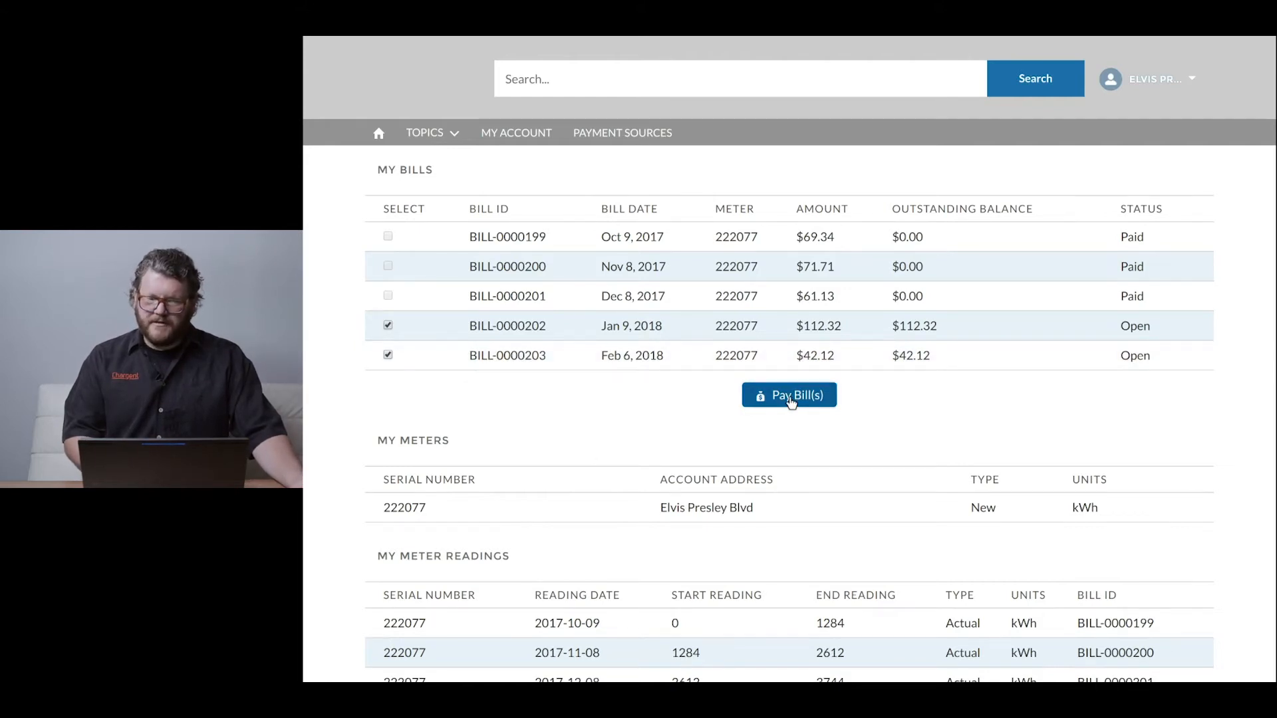
pyautogui.click(788, 395)
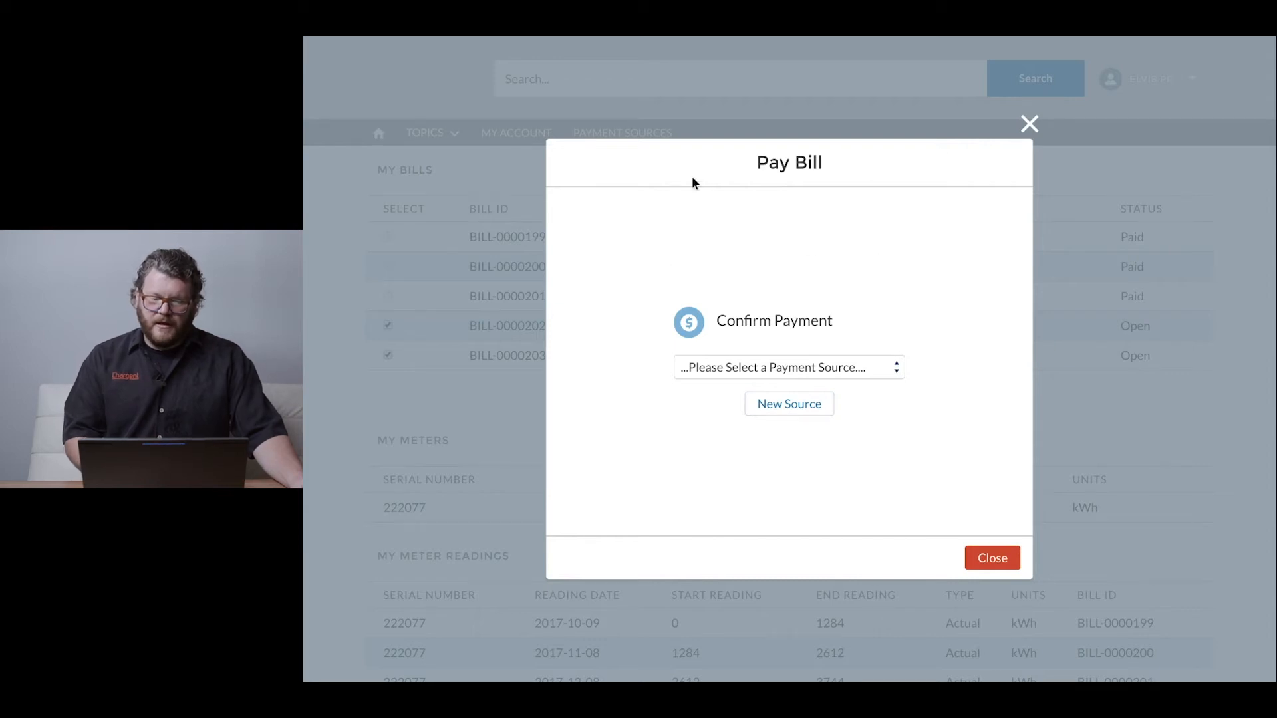
# Add a new payment source, review the billing address, and continue to card details.
pyautogui.click(787, 368)
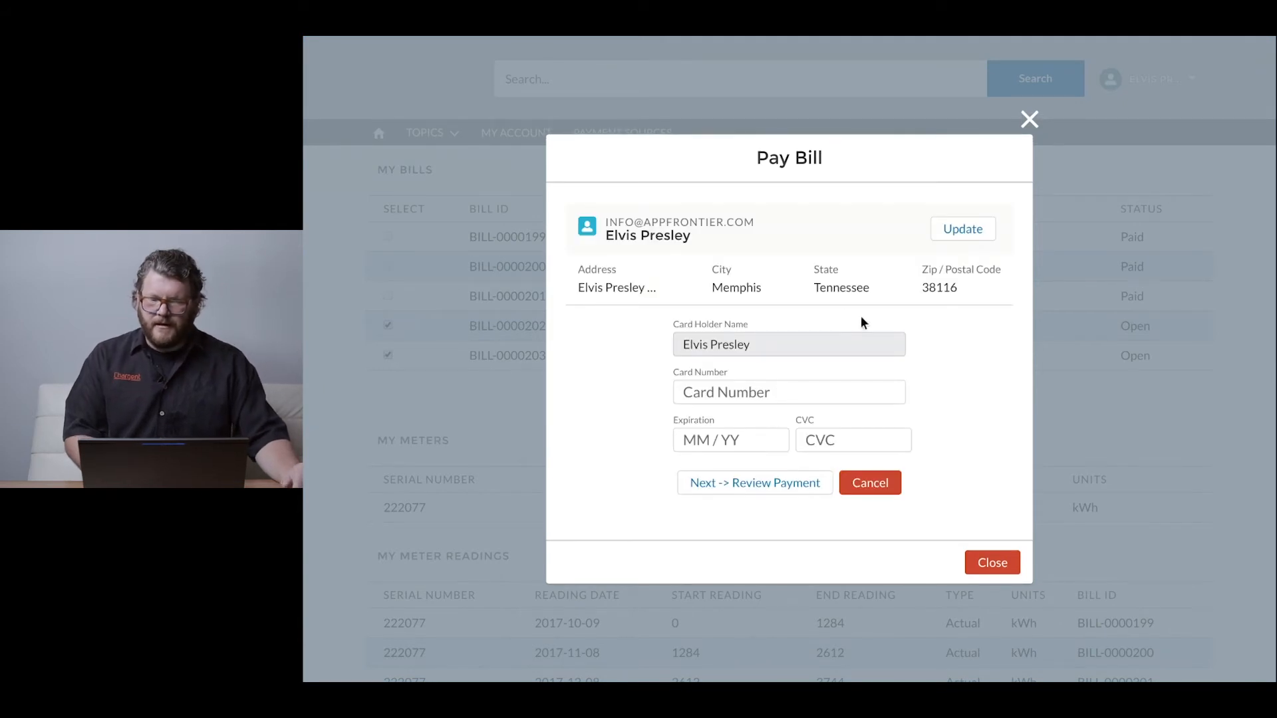
pyautogui.click(962, 229)
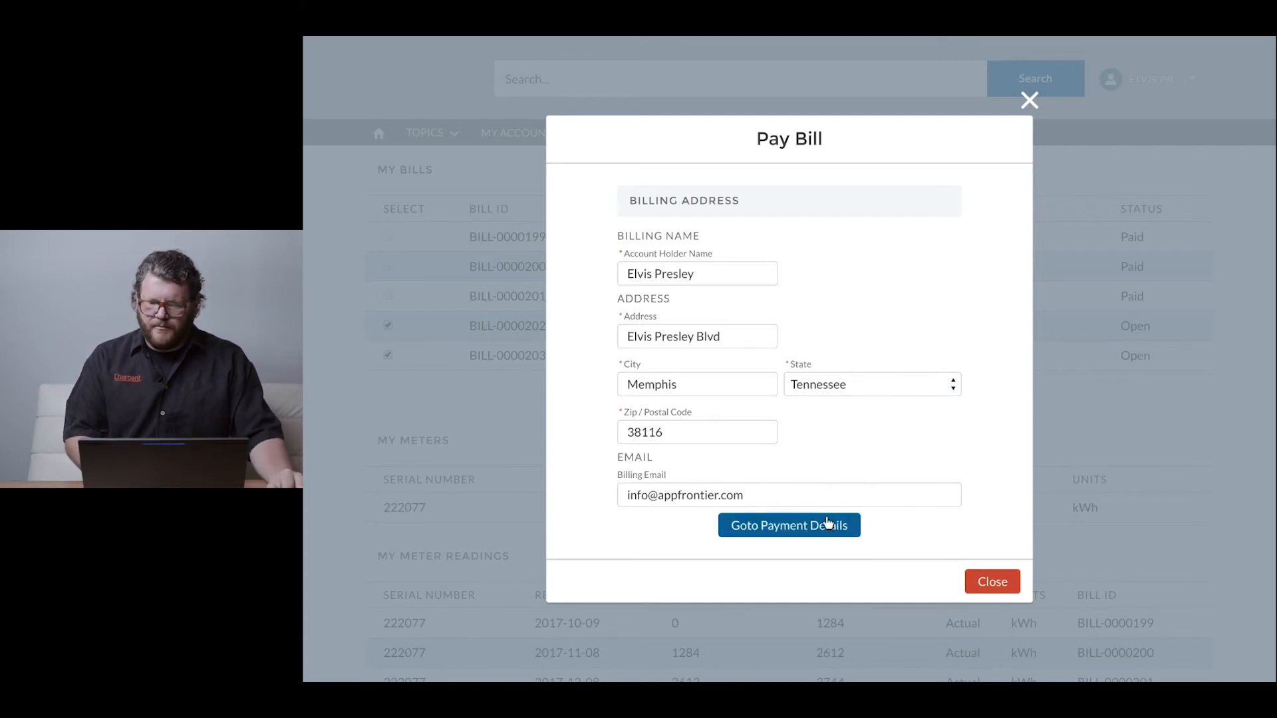
pyautogui.click(788, 526)
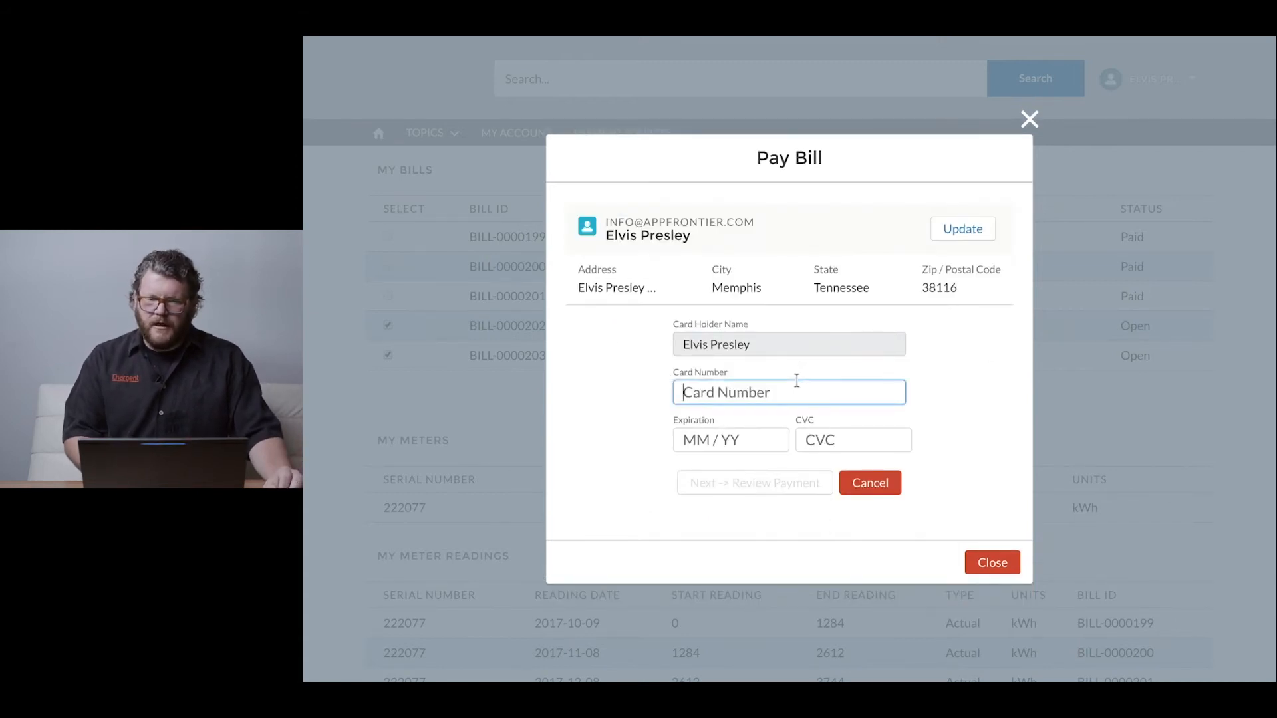
# Enter Visa card 4242 expiring 12/22 with CVC and review the $154.44 payment.
pyautogui.write('4242 4242 4242 42')
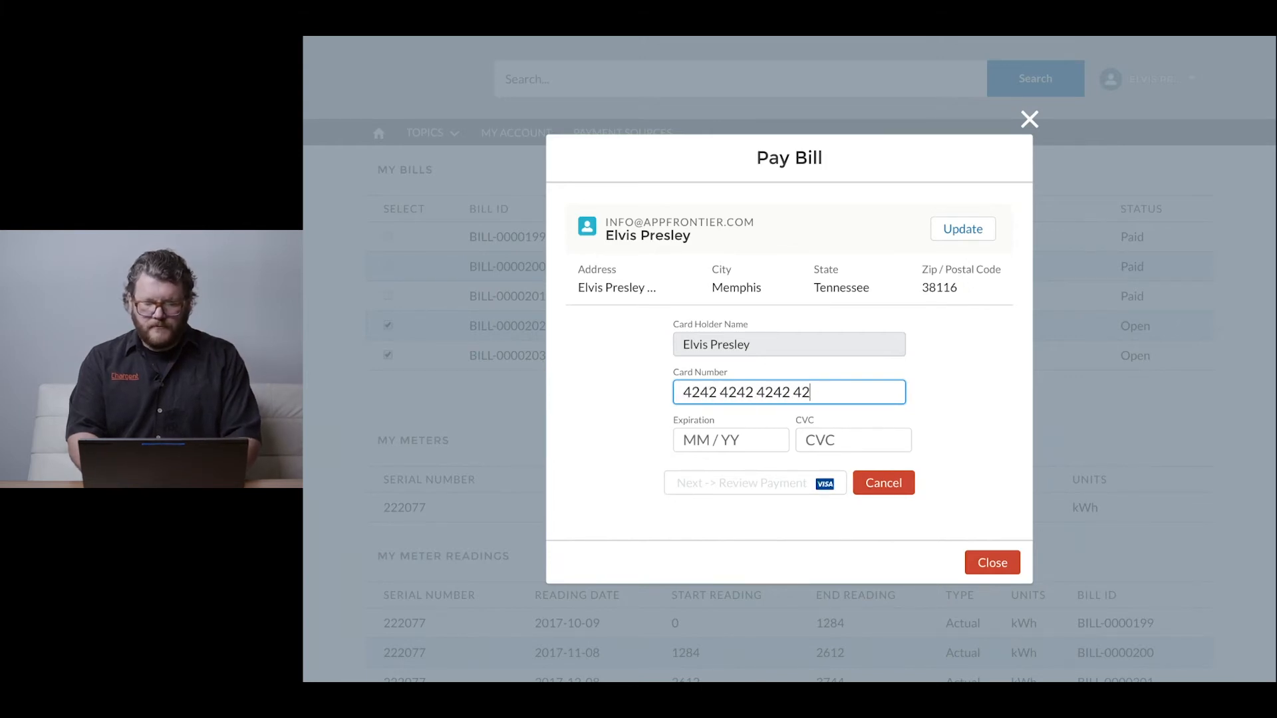
pyautogui.write('12 / 22')
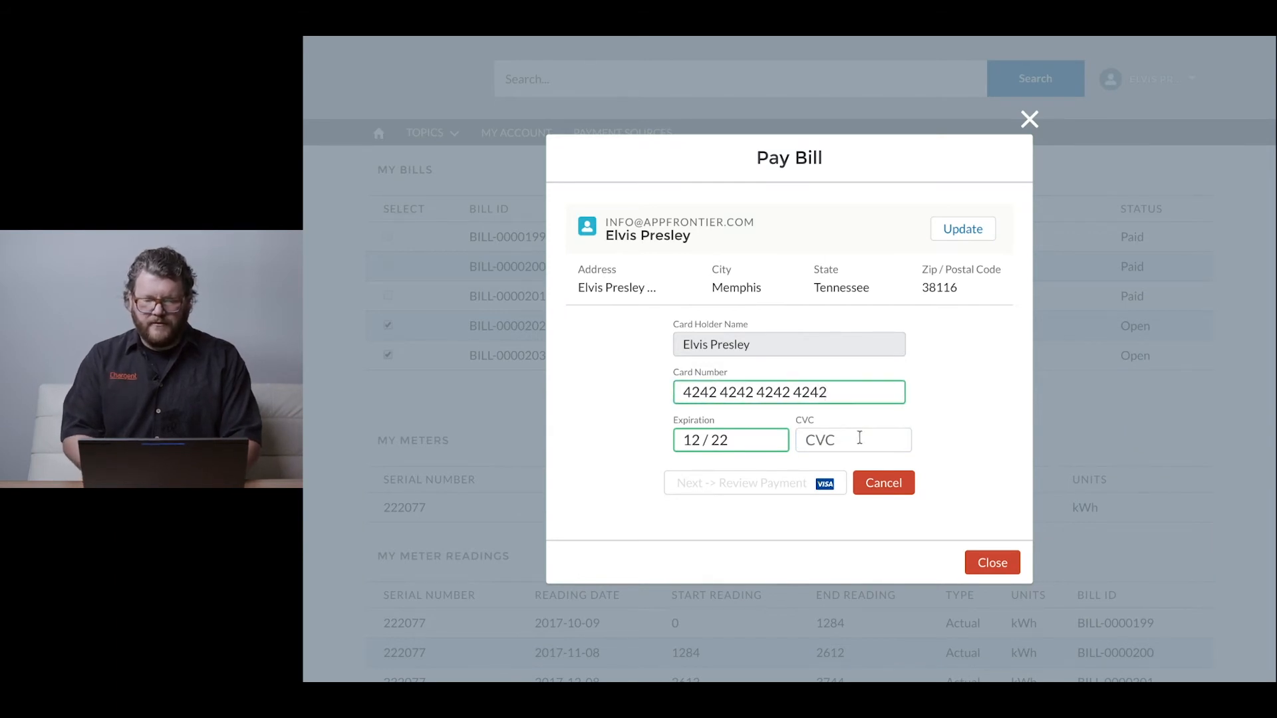
pyautogui.write('123')
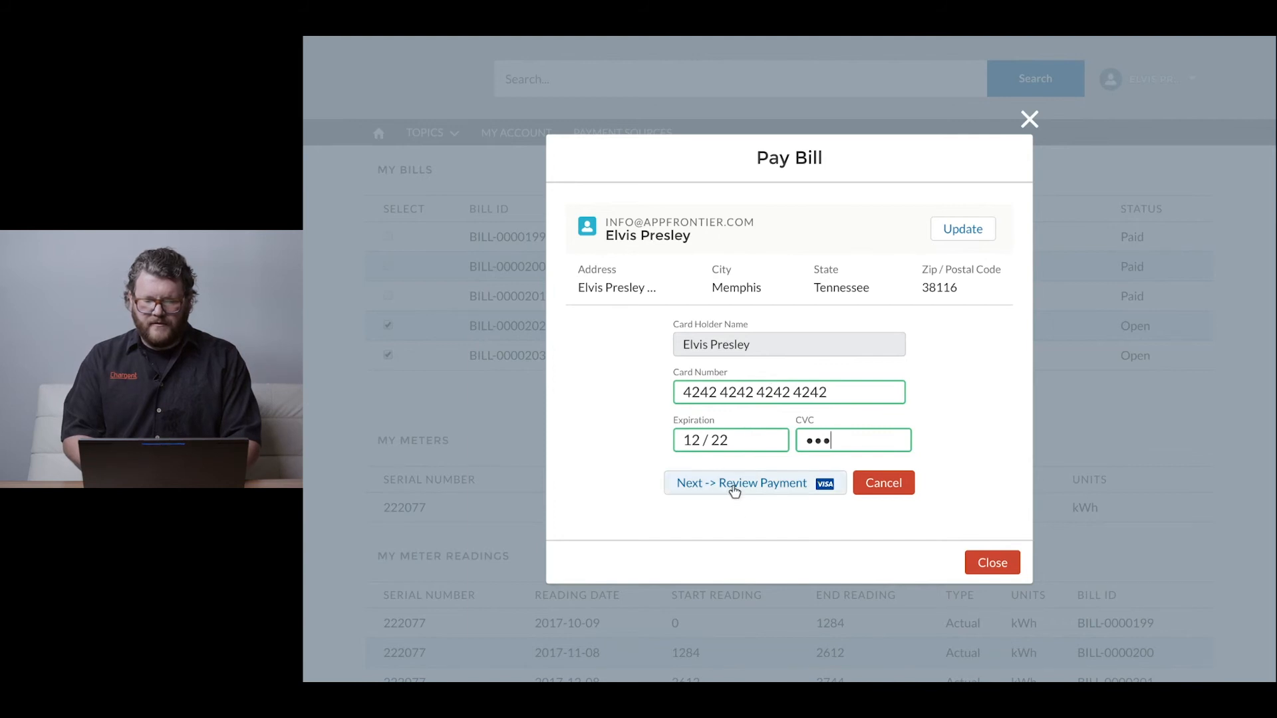
pyautogui.moveTo(742, 482)
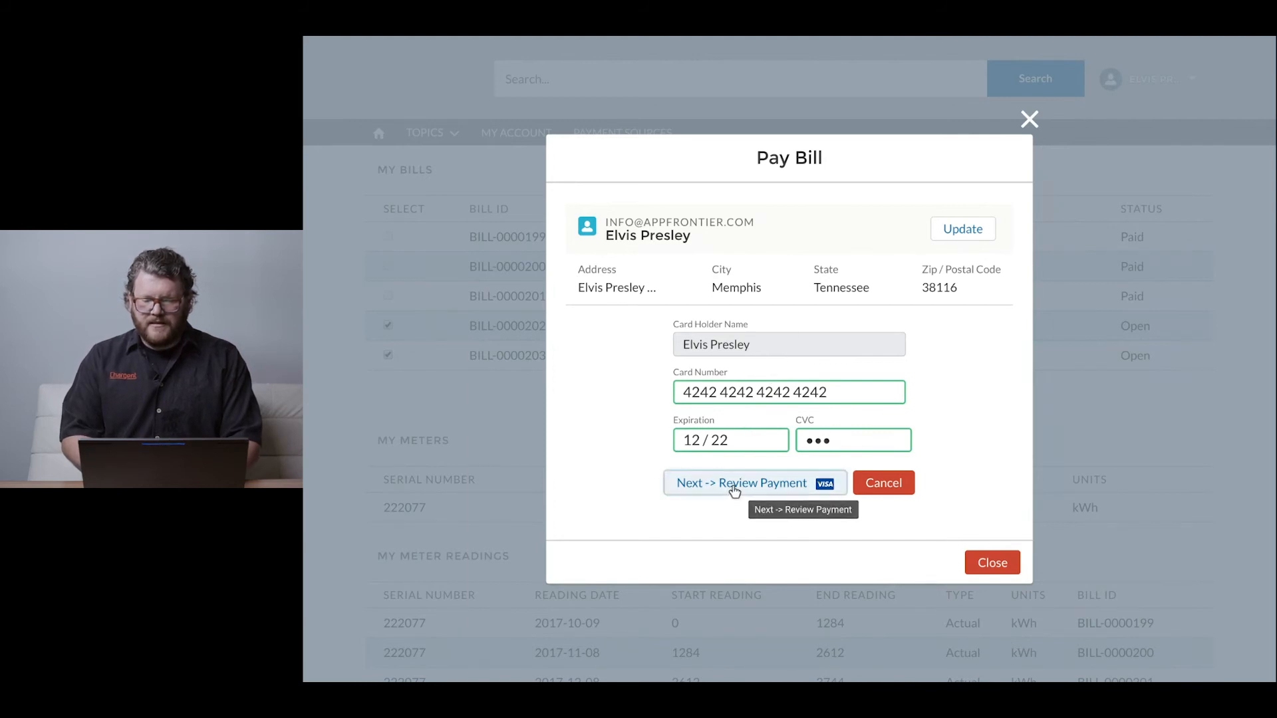
pyautogui.click(742, 482)
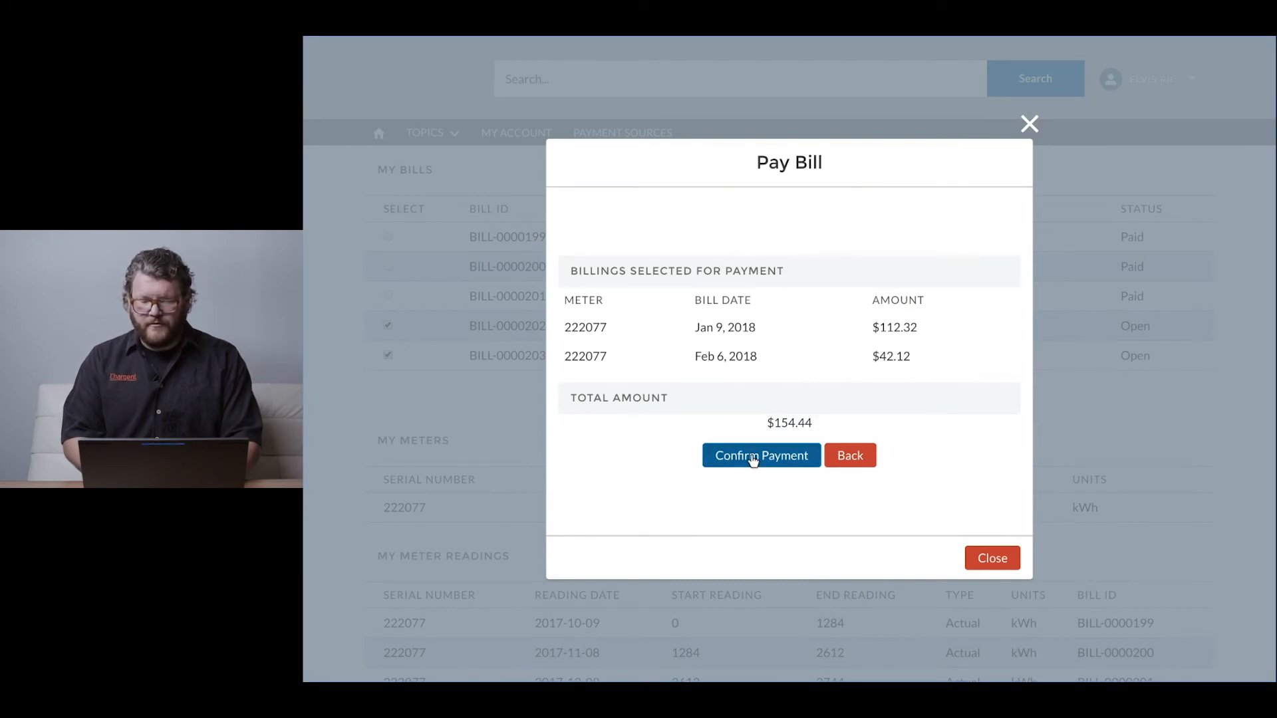
# Confirm the $154.44 payment and close the approved transaction confirmation.
pyautogui.click(760, 455)
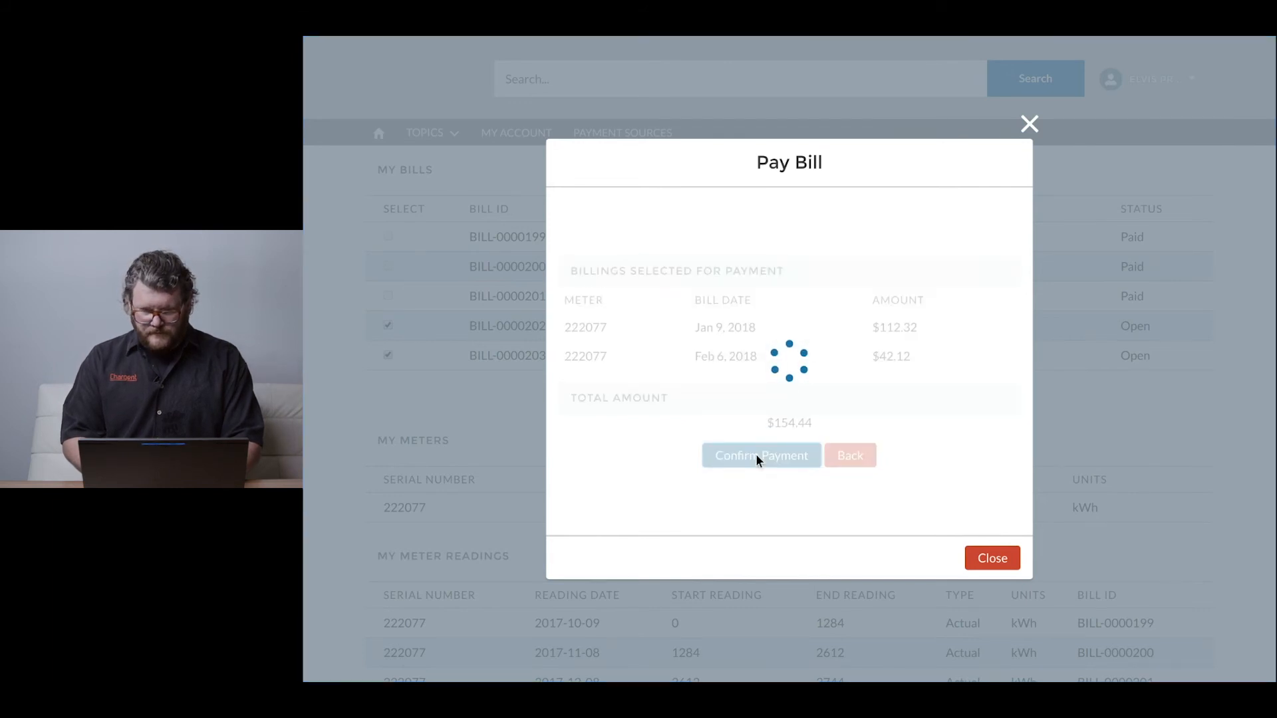
pyautogui.click(761, 455)
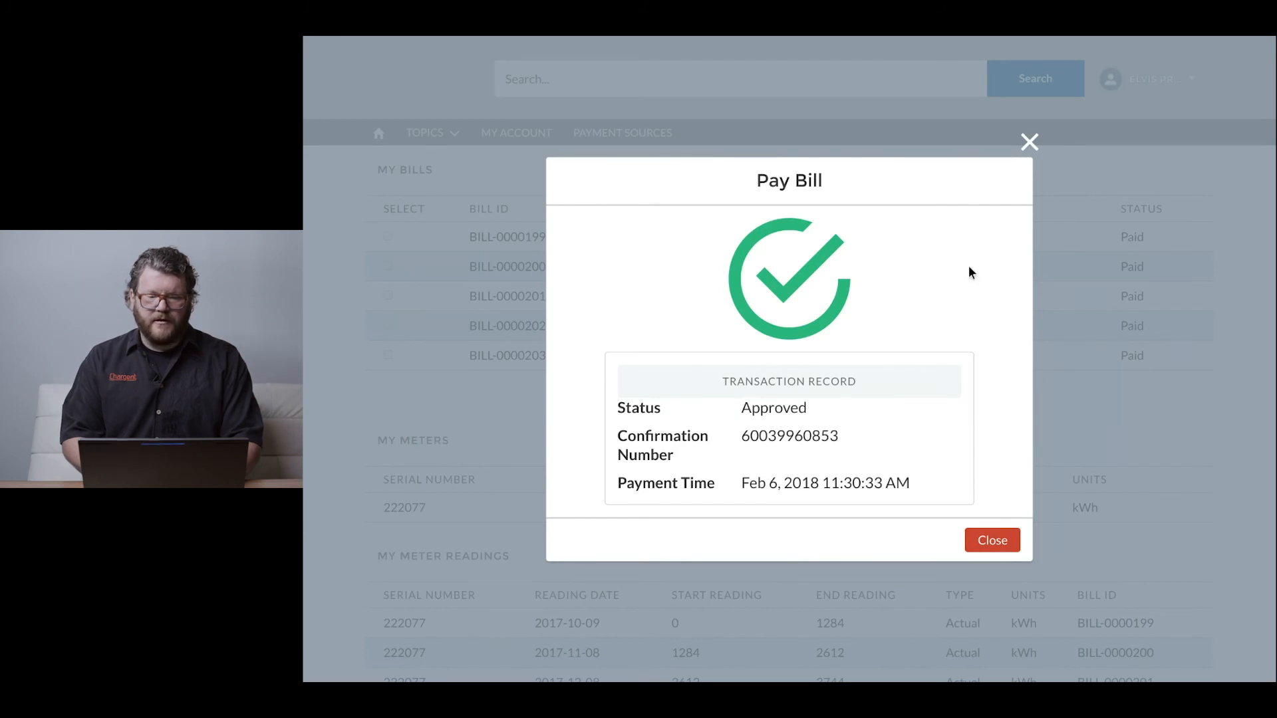
pyautogui.moveTo(977, 513)
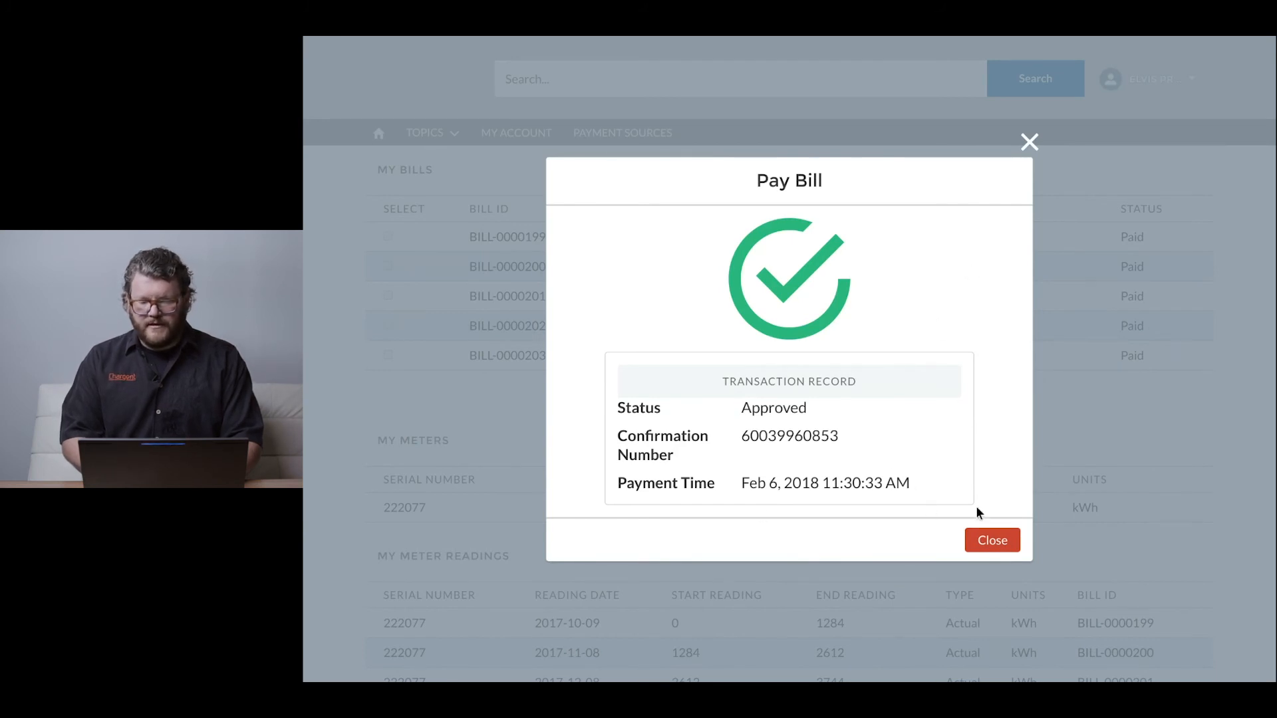
pyautogui.click(992, 540)
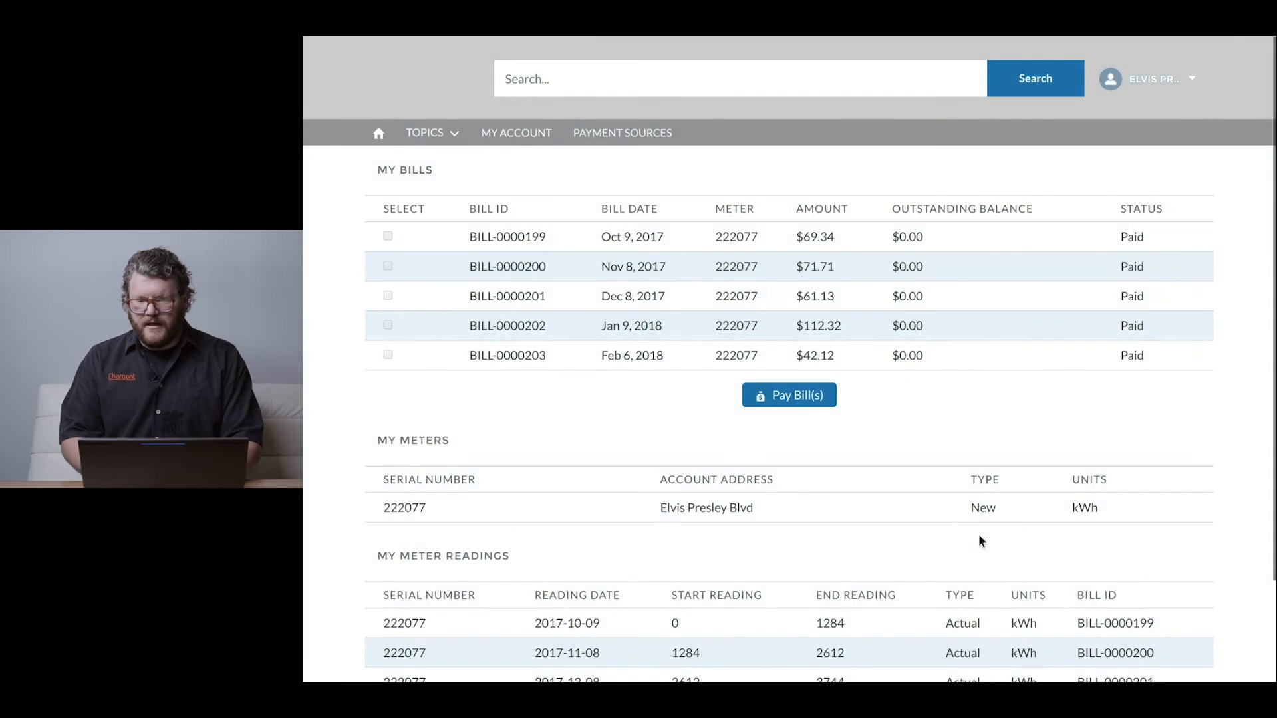
pyautogui.moveTo(622, 132)
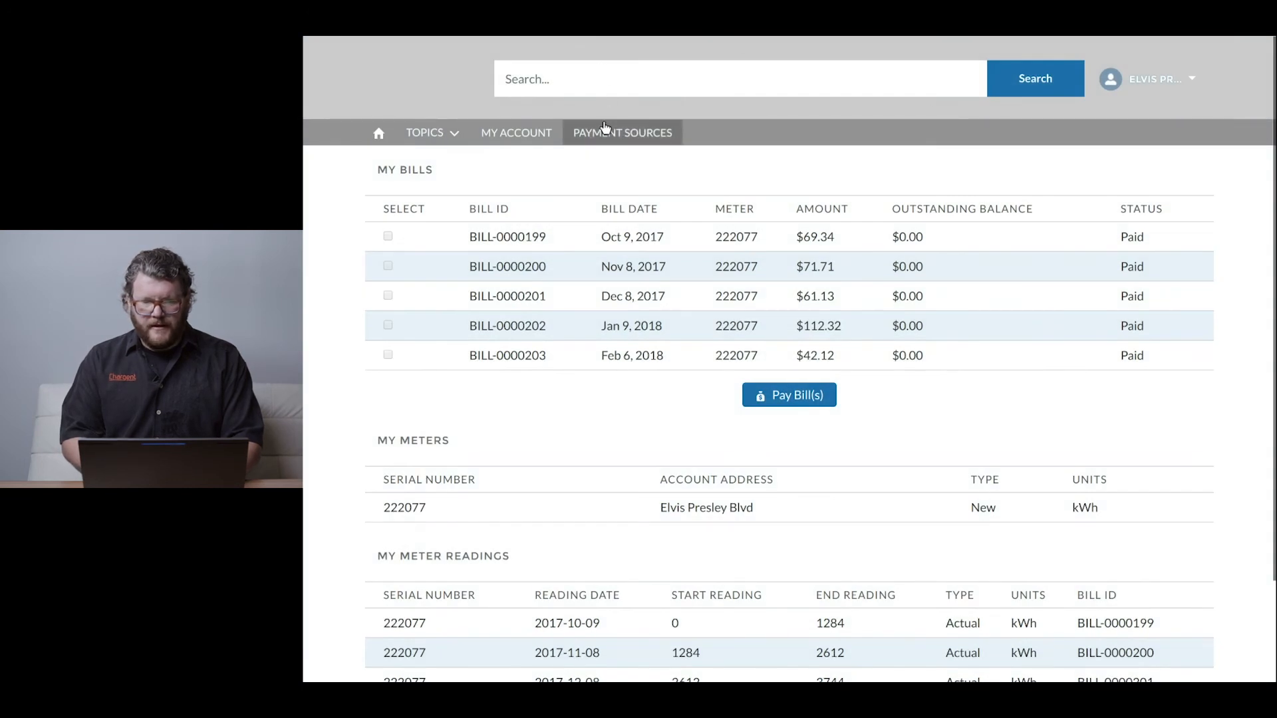
# View Payment Sources showing the new Visa 4242 card, then open the user menu.
pyautogui.click(623, 132)
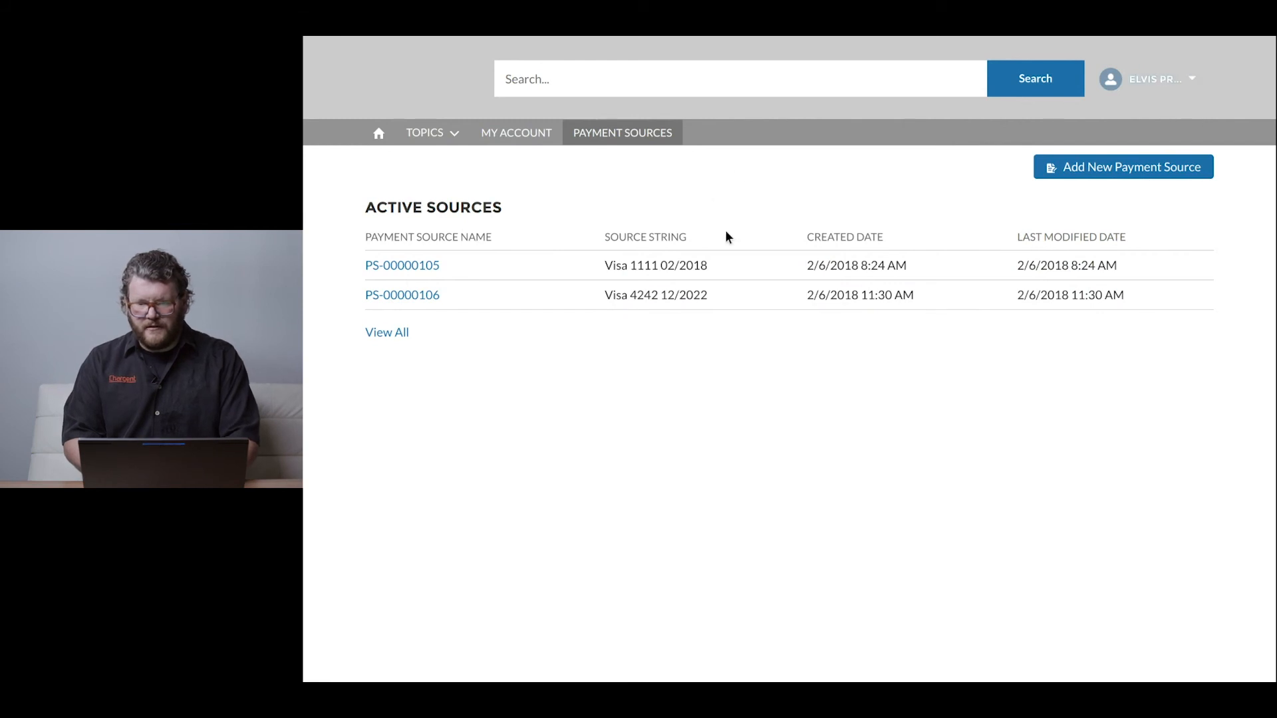
pyautogui.moveTo(1231, 417)
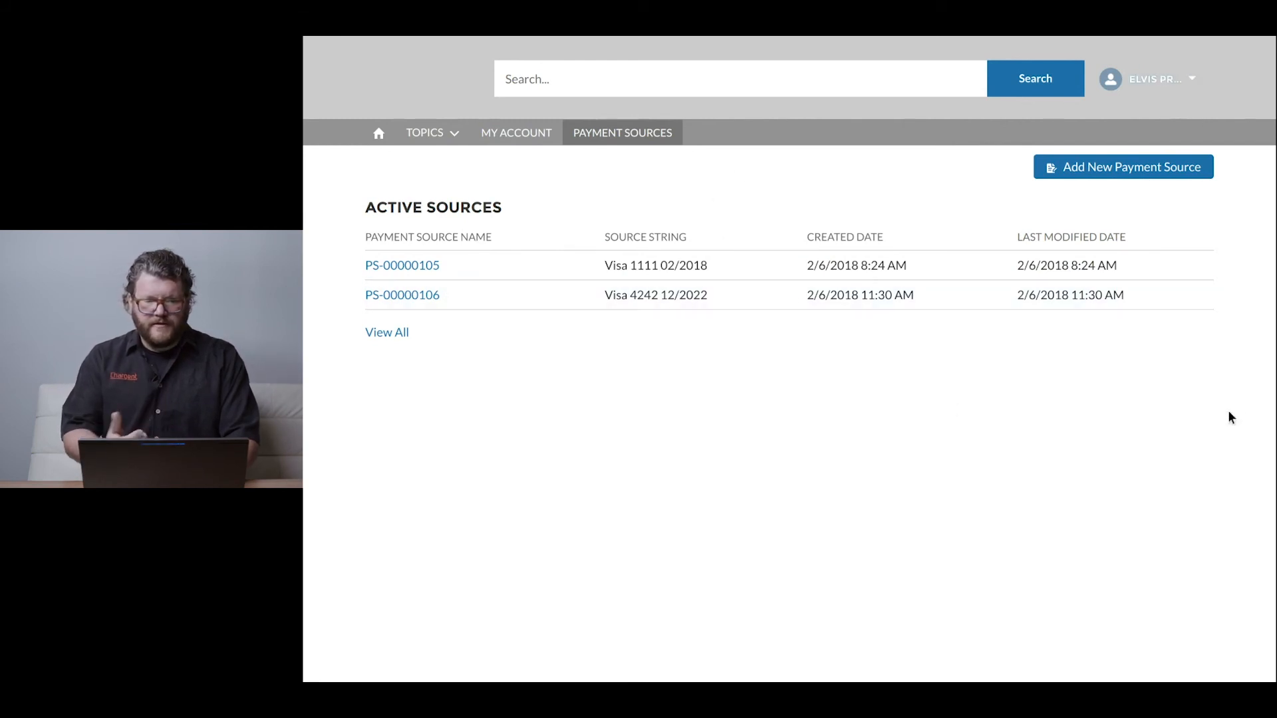
pyautogui.click(1146, 78)
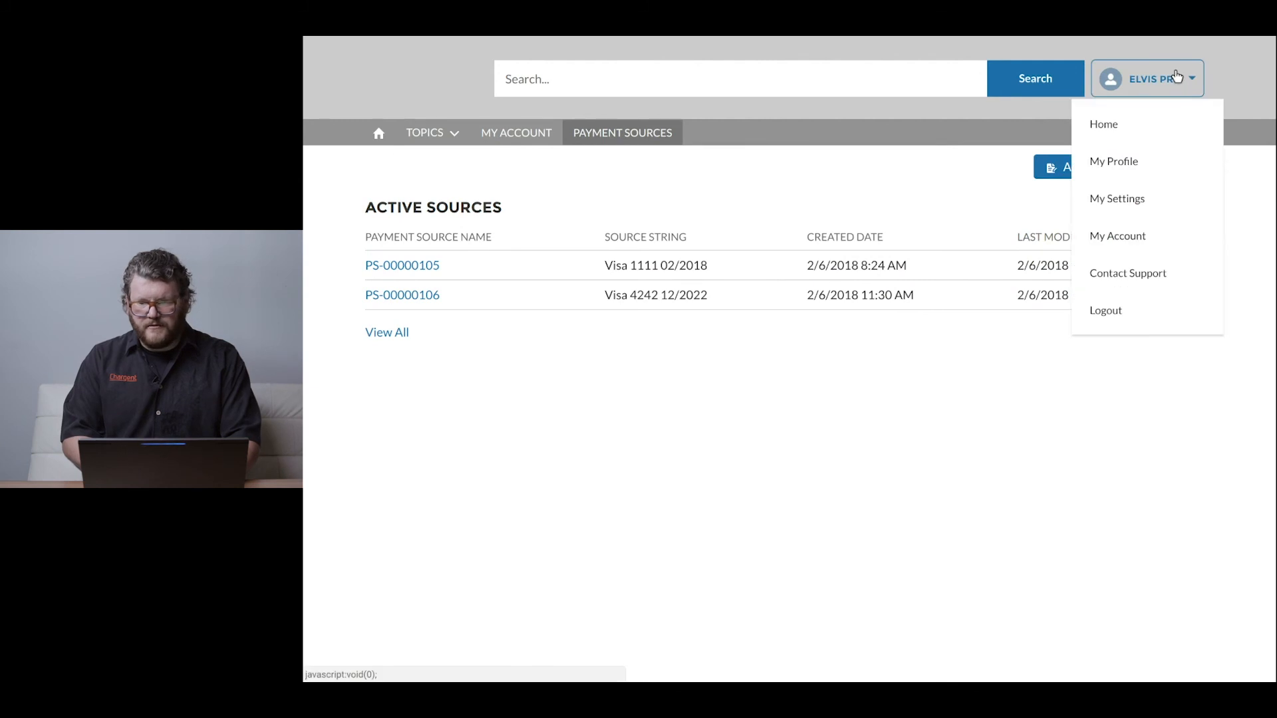
pyautogui.moveTo(1128, 309)
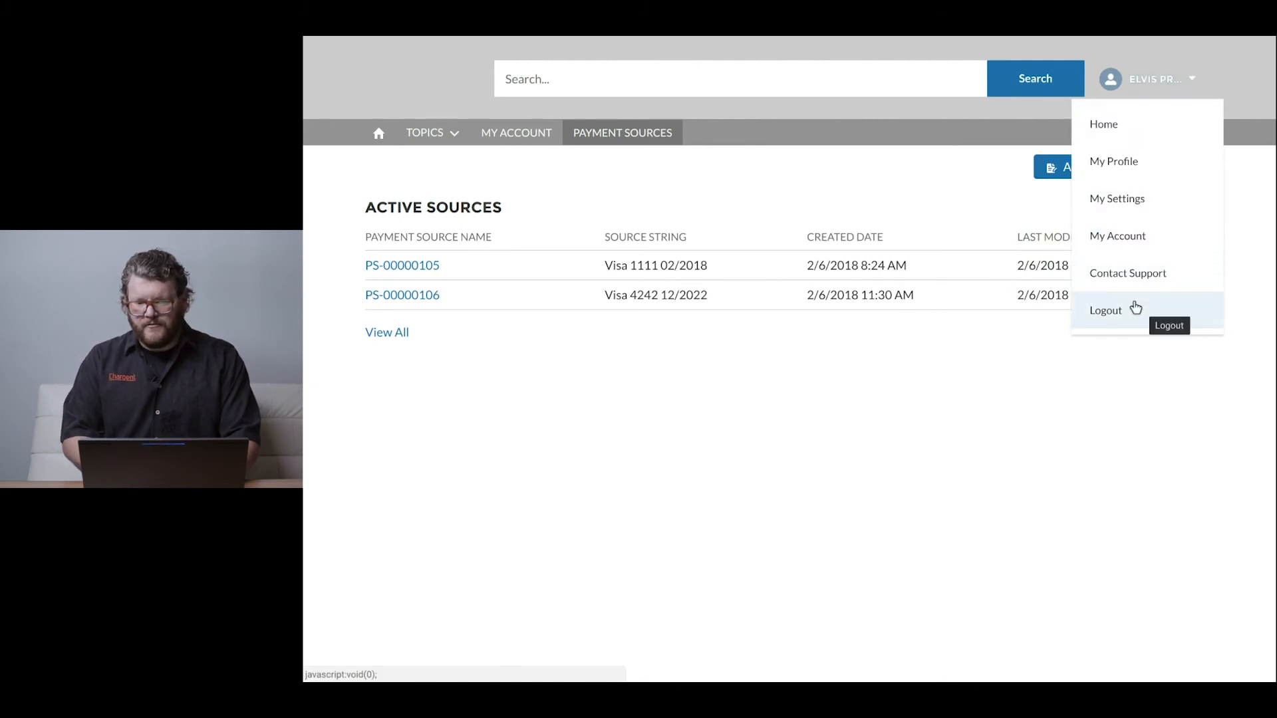
pyautogui.moveTo(904, 509)
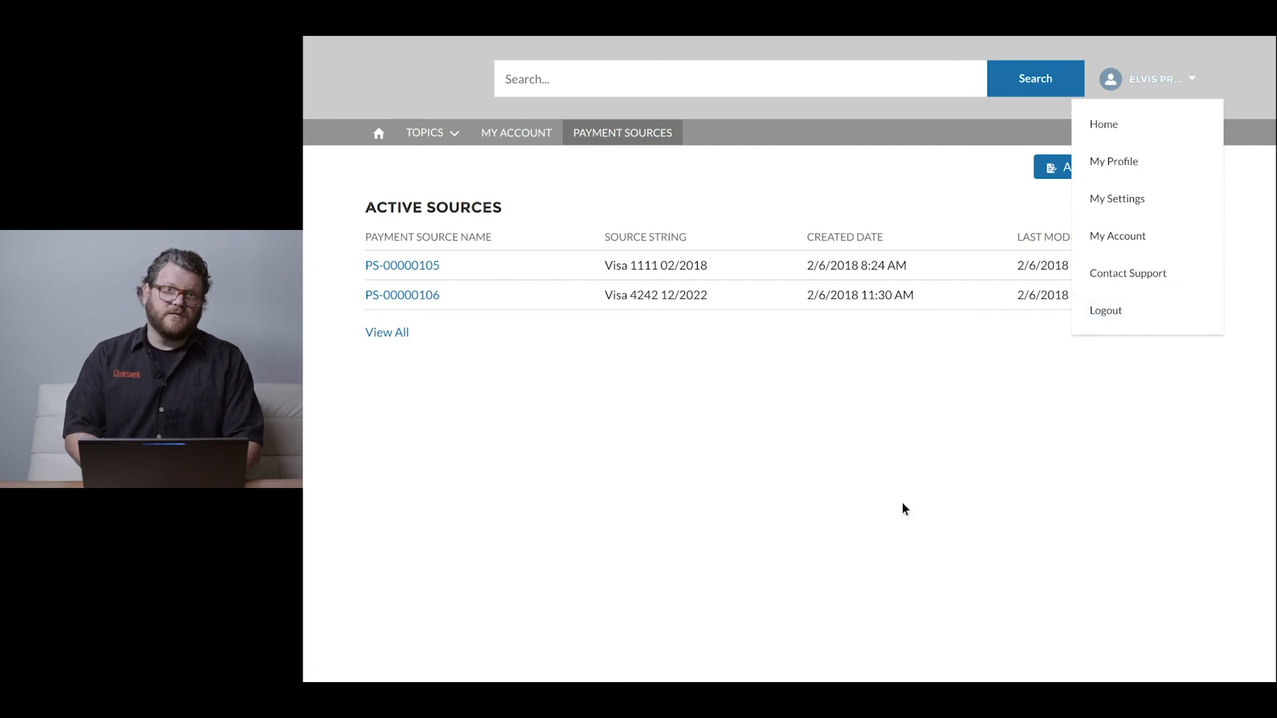